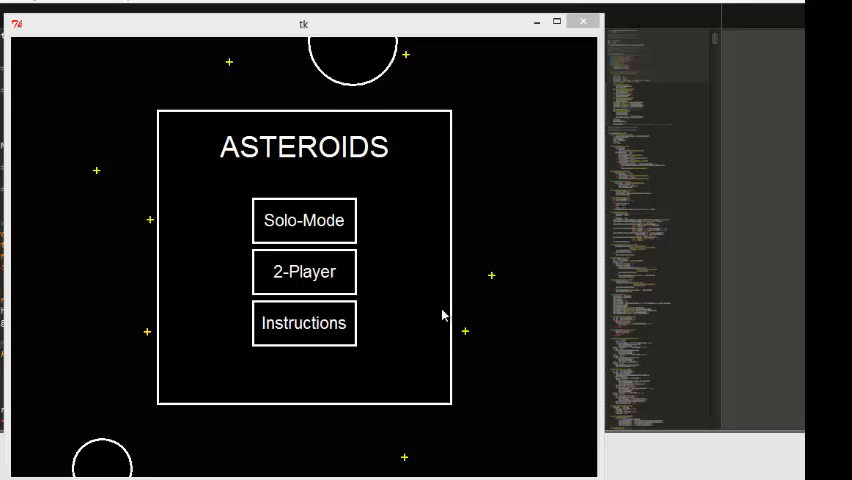
Open the instructions from the main menu and advance to the Shooting page
left_click(304, 324)
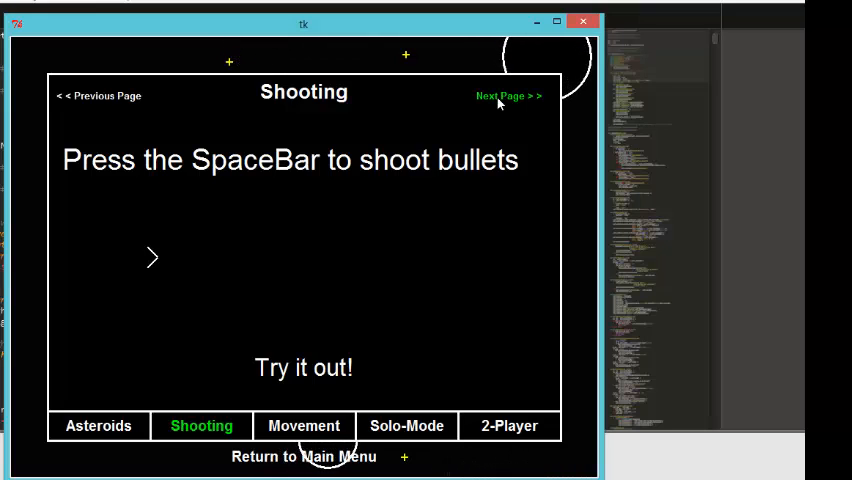
Test-fire with Space, then view the Movement, Solo-Mode and 2-Player pages before returning to the menu
key("space")
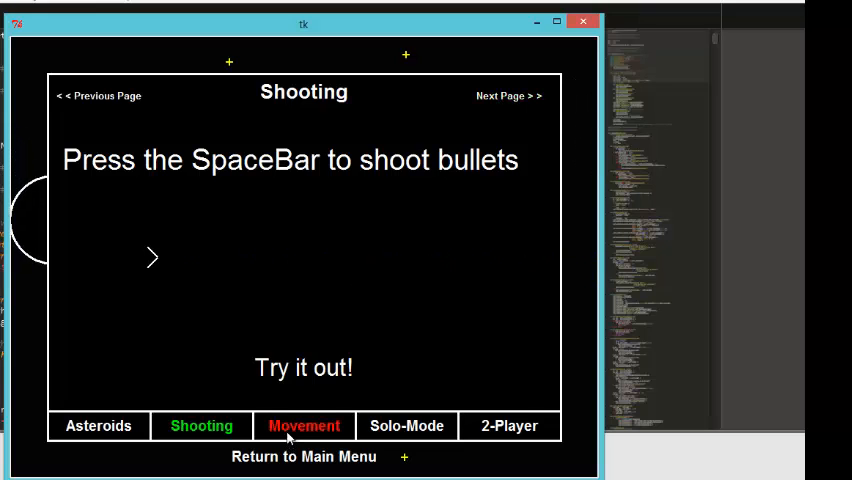
left_click(304, 424)
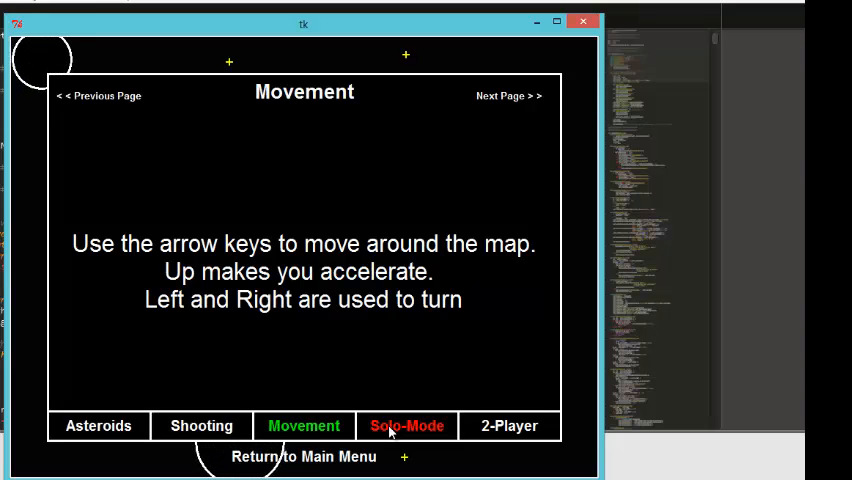
left_click(406, 424)
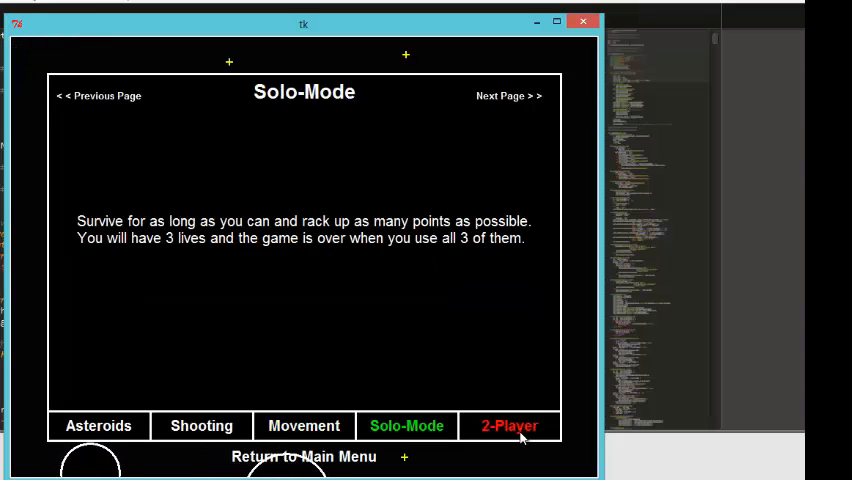
left_click(508, 424)
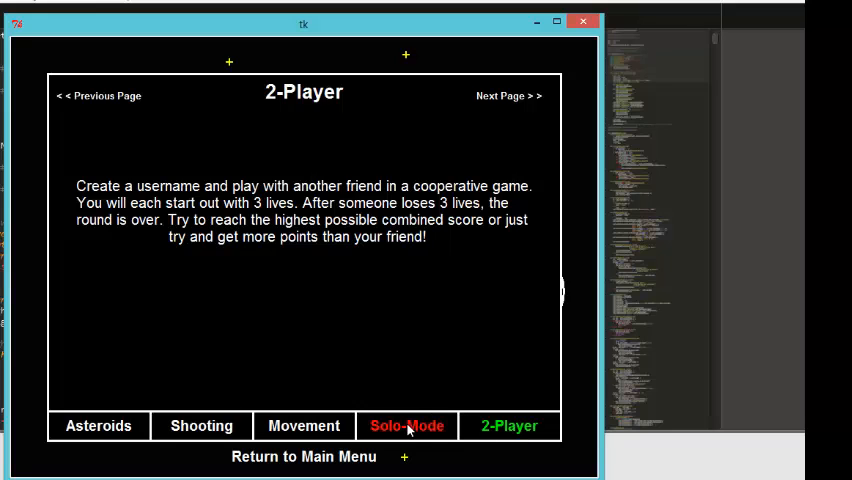
left_click(406, 424)
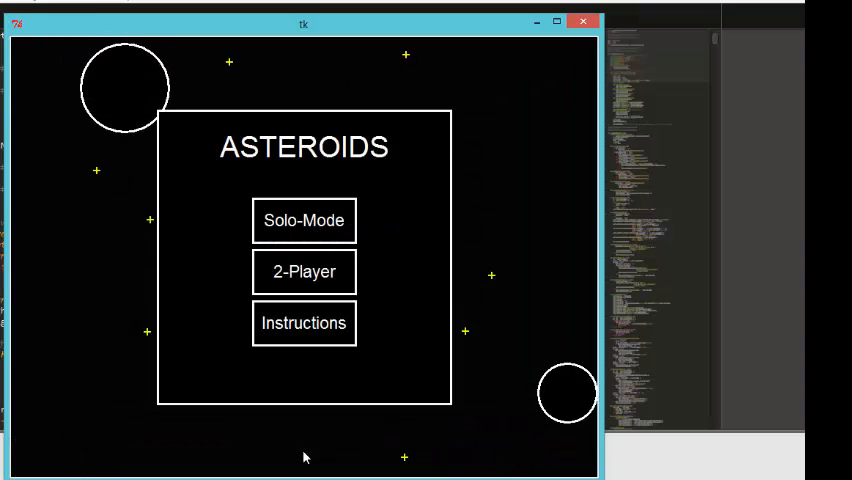
Enter 2-Player mode with username 'rohan' so the lobby lists rohan and cristian
left_click(304, 272)
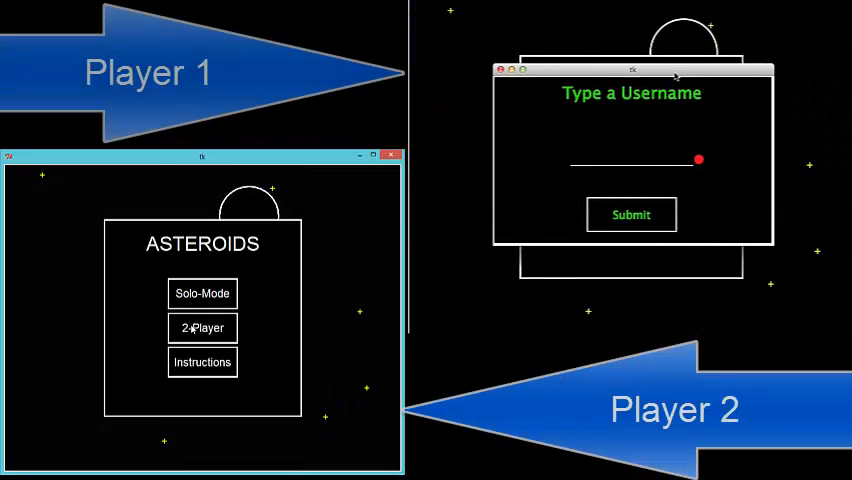
type("rohan")
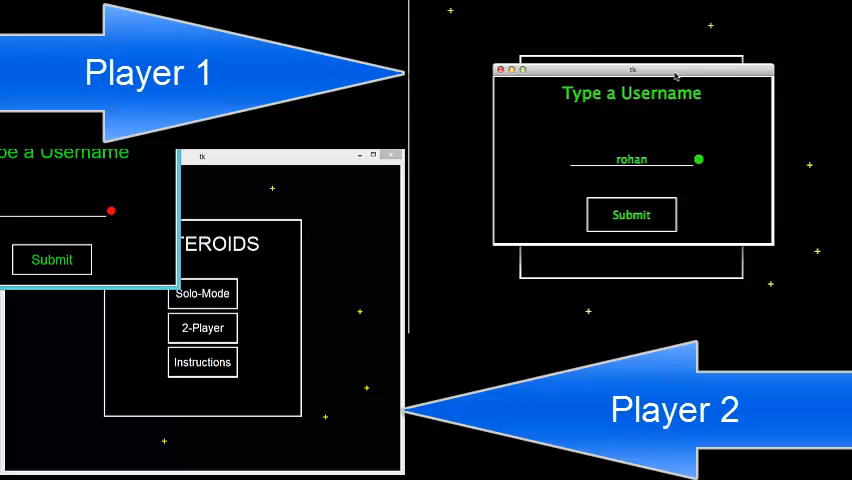
mouse_move(178, 184)
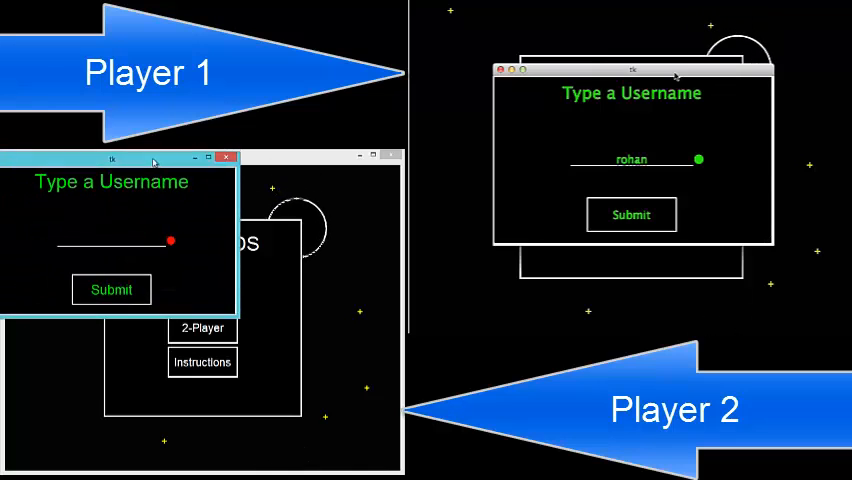
left_click(632, 214)
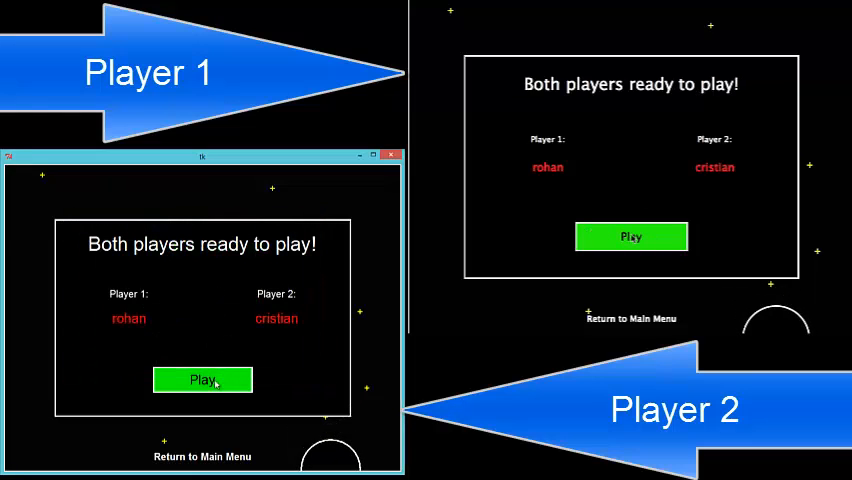
Ready up and start the two-player round, respawning rohan with R after the first lost life
left_click(202, 380)
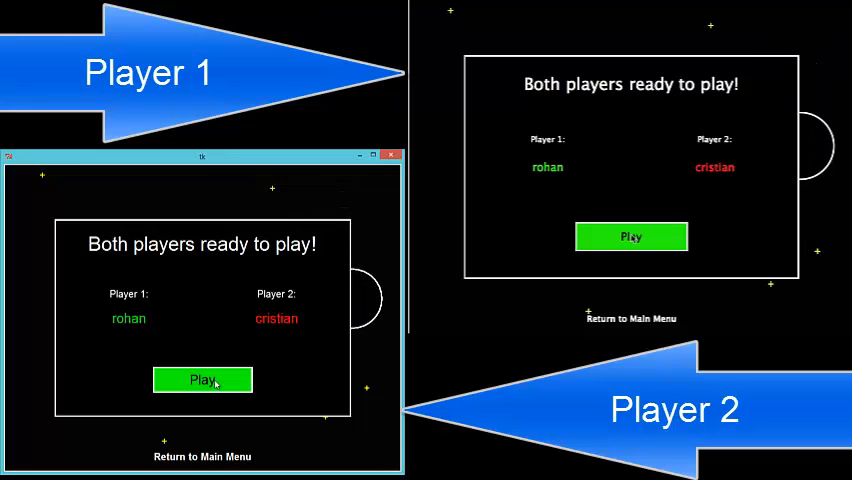
left_click(204, 380)
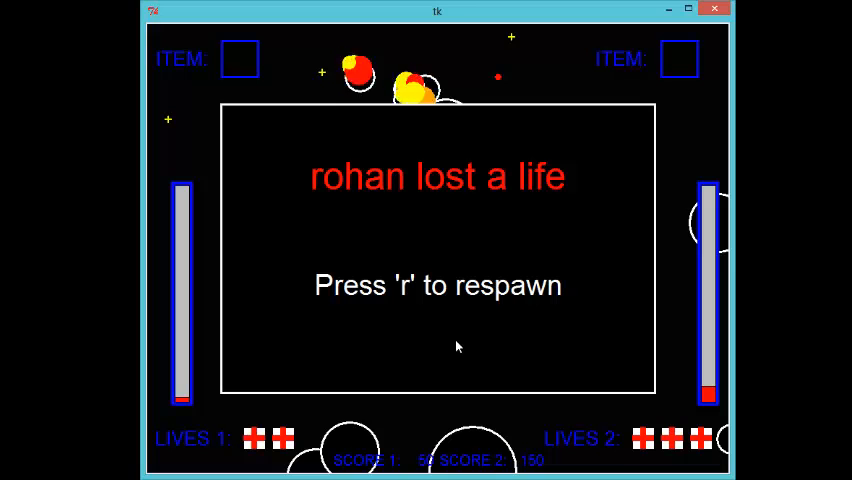
key("r")
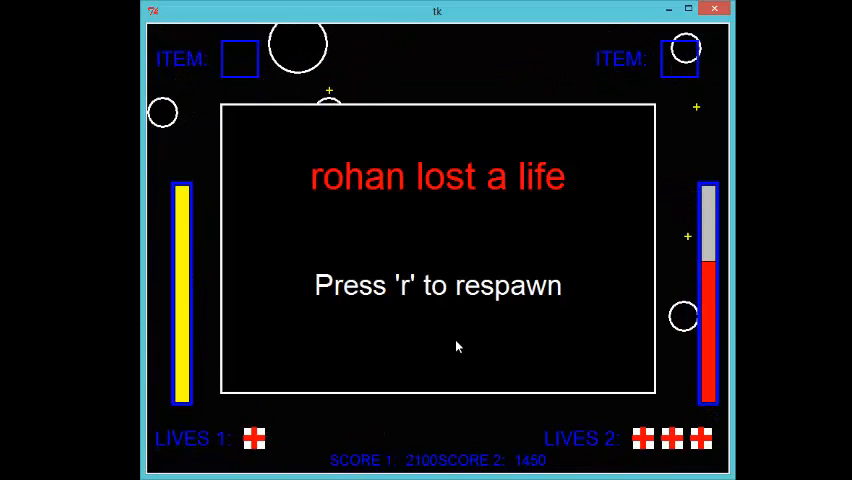
Respawn rohan again and play on until each player is down to one life
key("r")
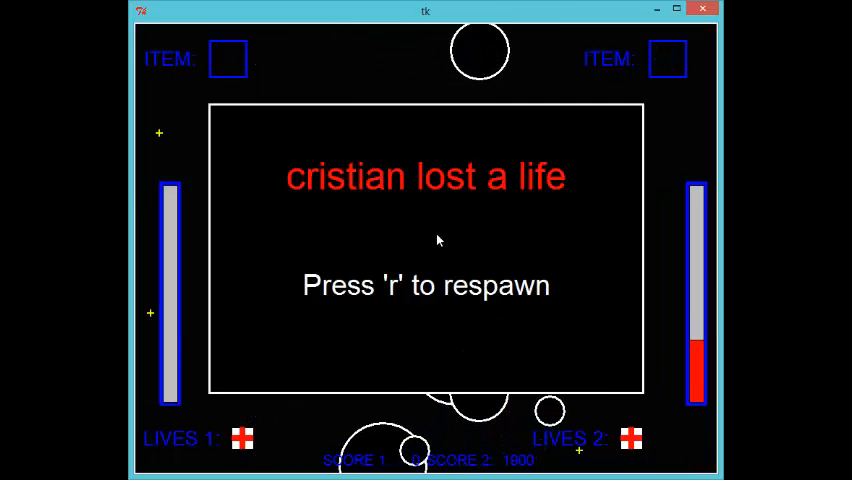
Respawn cristian, play to Game Over at total score 3100, then press R to play again
key("r")
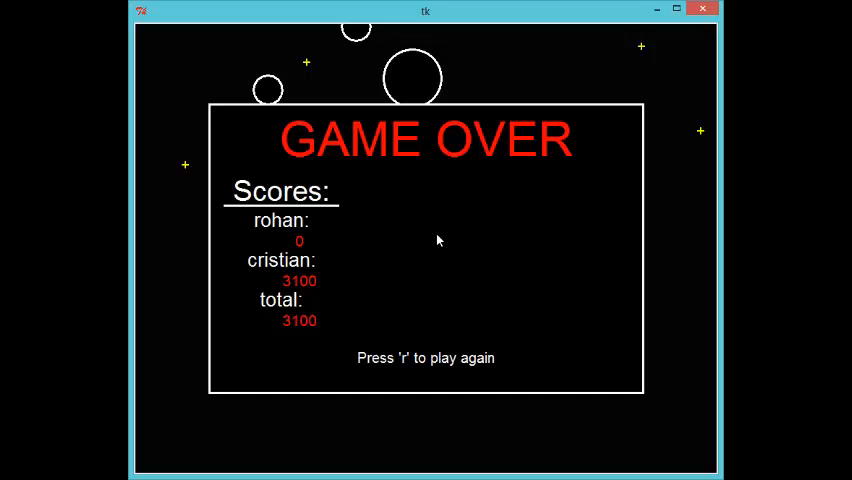
key("r")
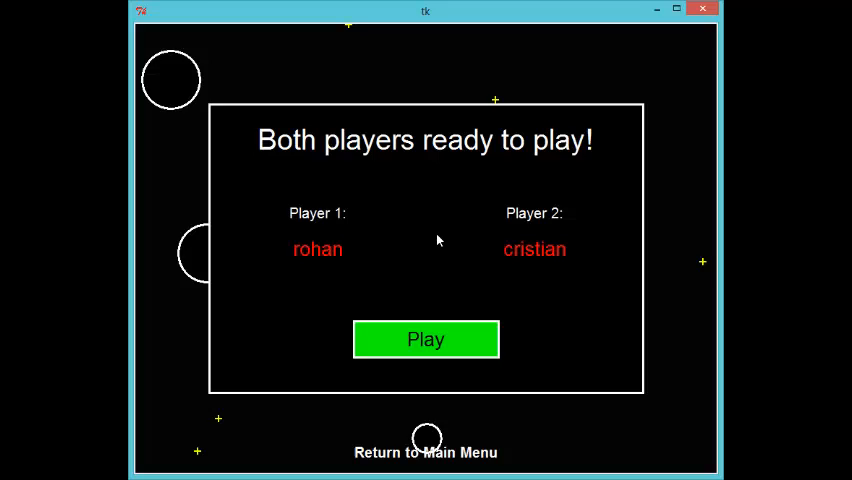
Return to the main menu and re-enter 2-Player mode, rejoining the lobby as cristian in player 2
left_click(426, 340)
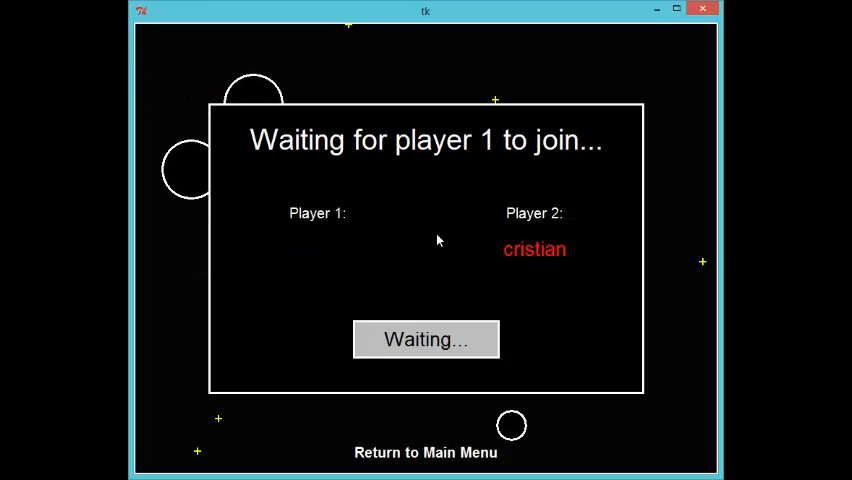
left_click(424, 452)
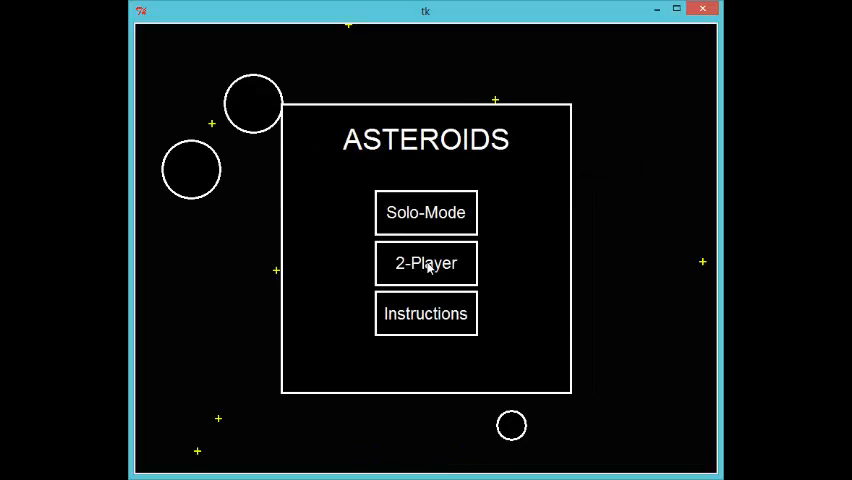
left_click(424, 264)
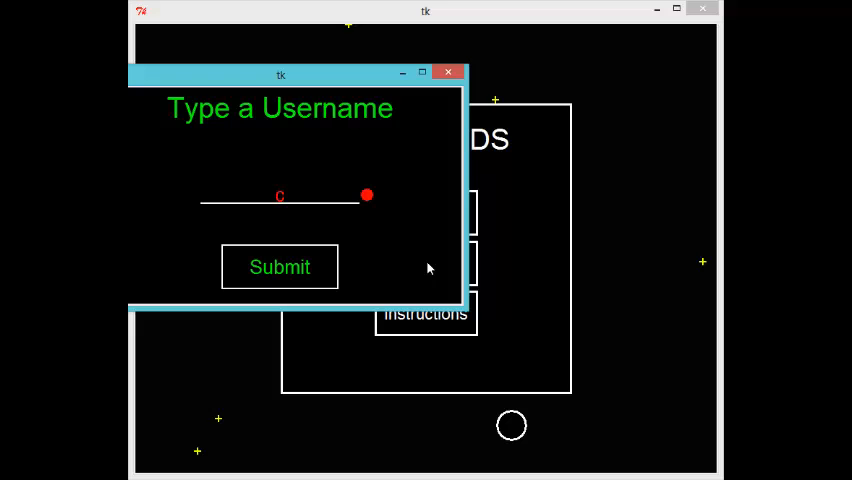
left_click(280, 268)
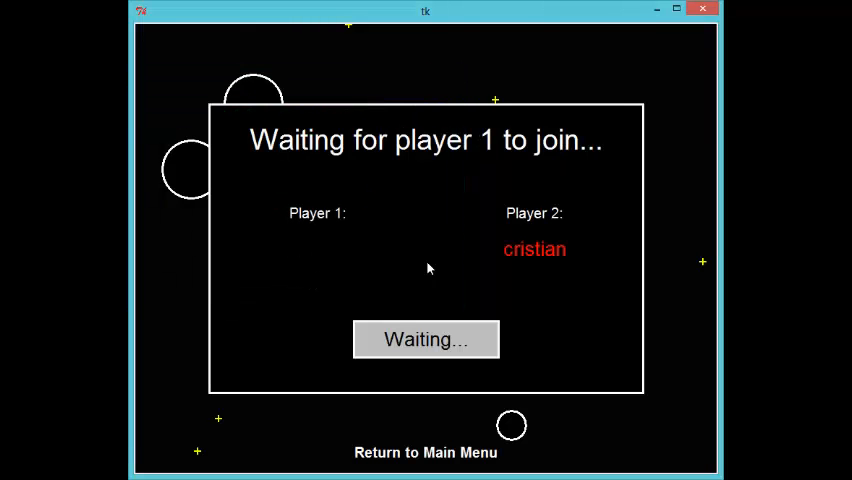